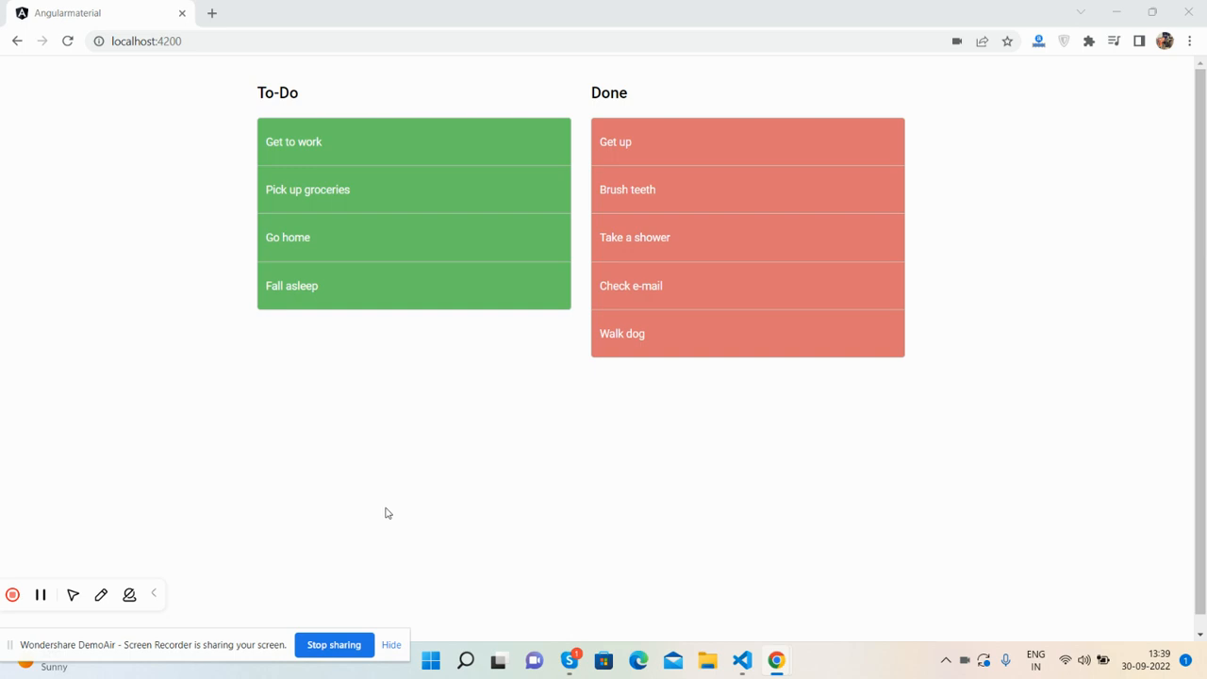
pyautogui.moveTo(338, 142)
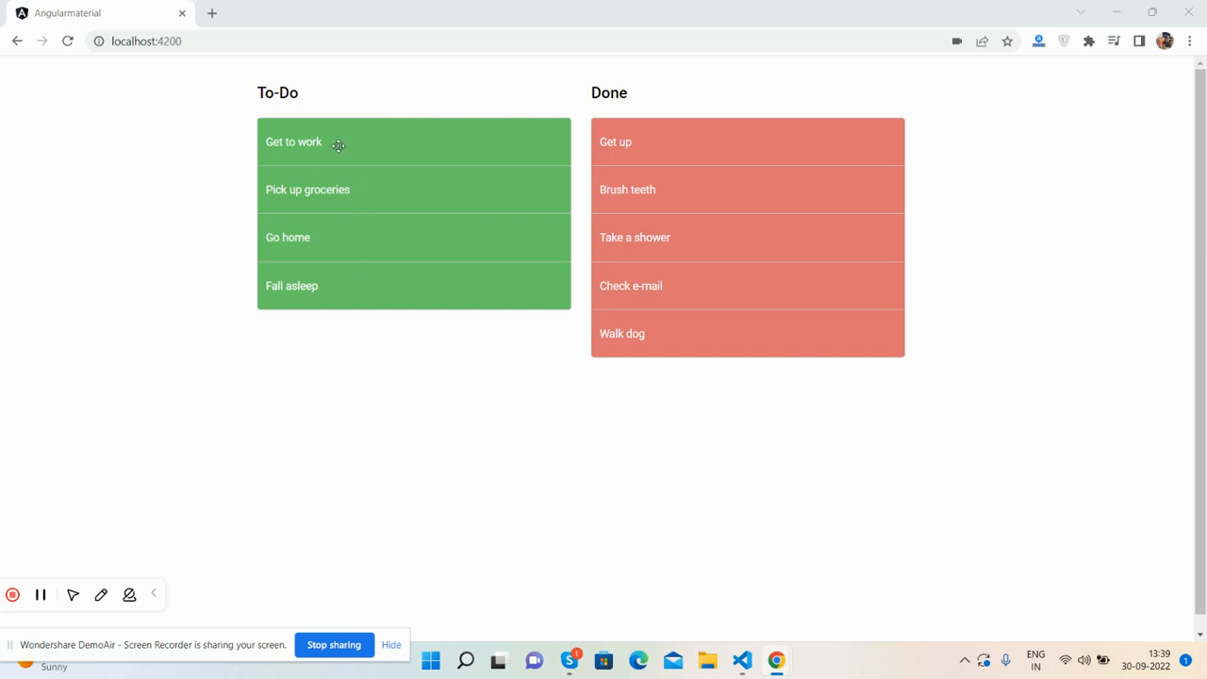
pyautogui.moveTo(279, 159)
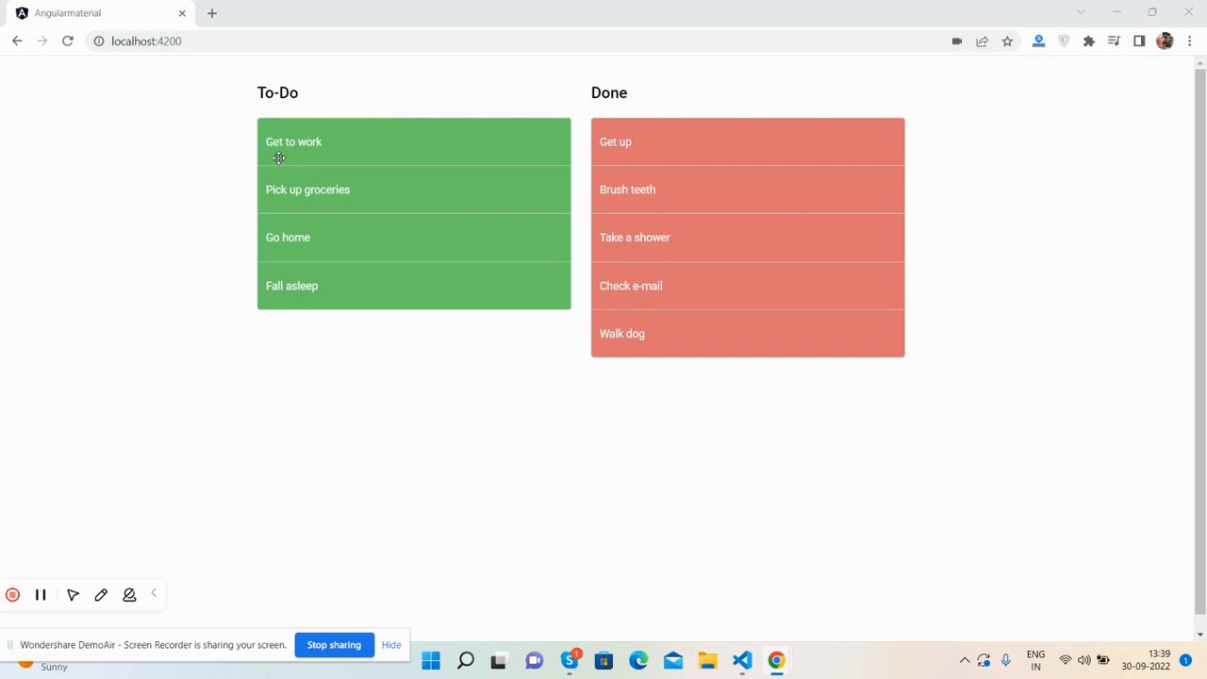
pyautogui.moveTo(160, 162)
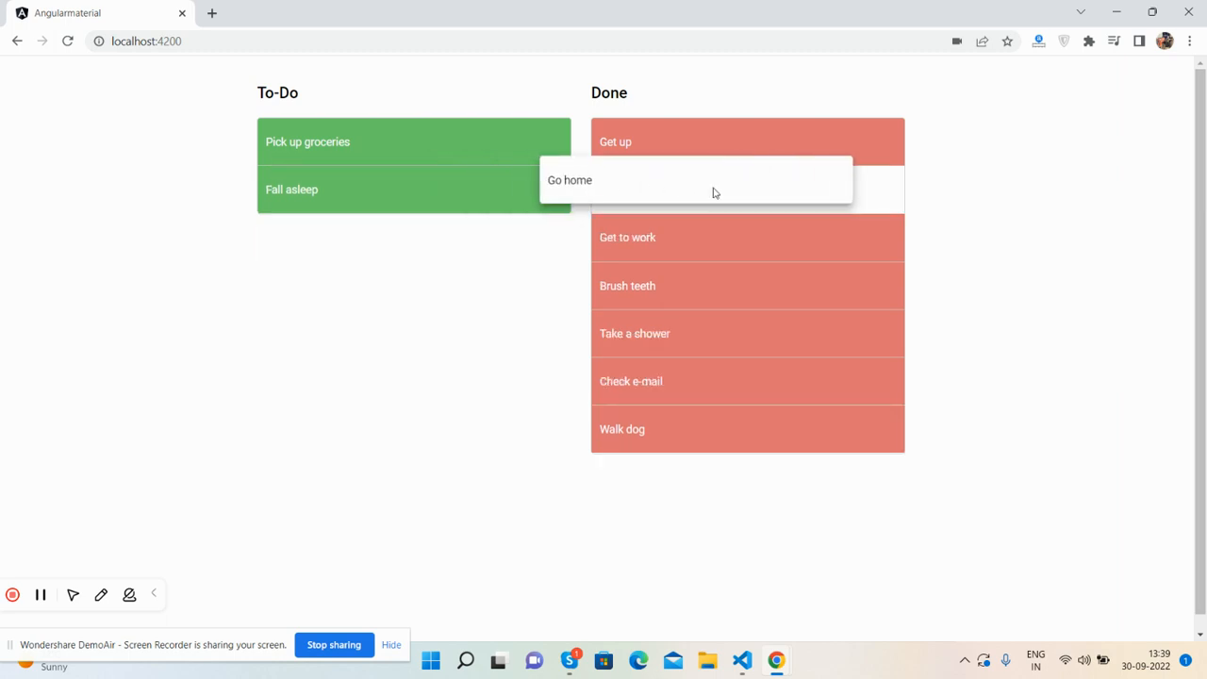
# Move the 'Go home' task from the To-Do column into the Done column.
pyautogui.moveTo(413, 189); pyautogui.dragTo(747, 188)
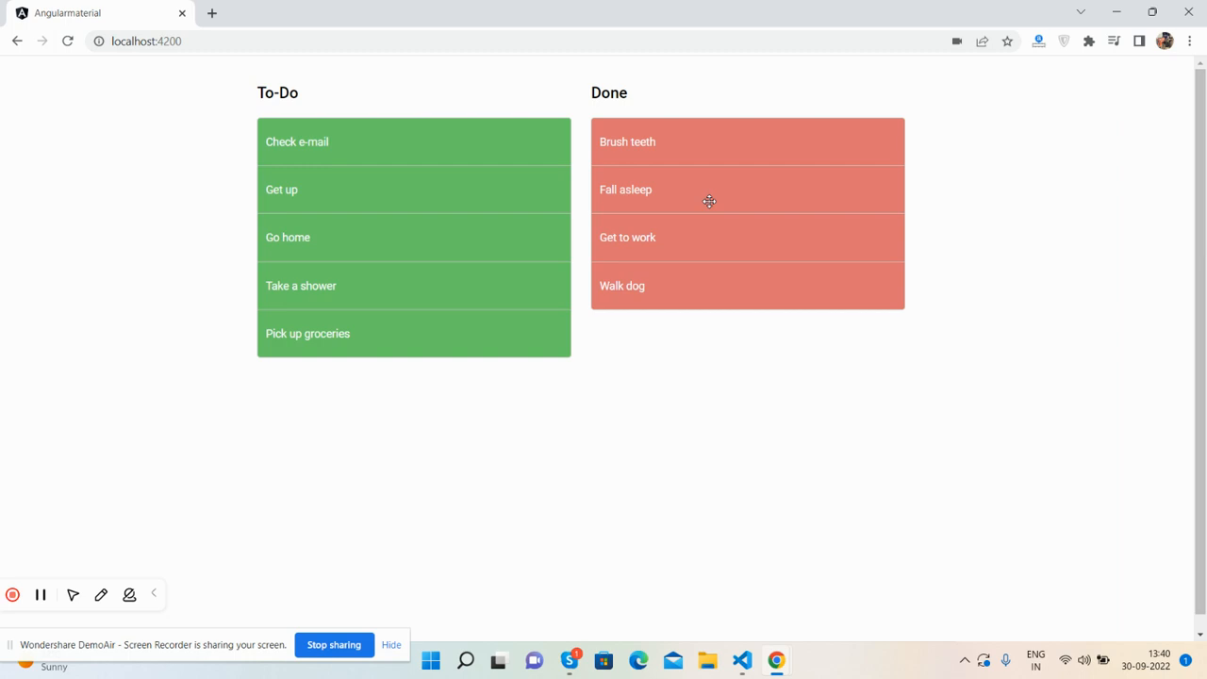
pyautogui.moveTo(700, 217)
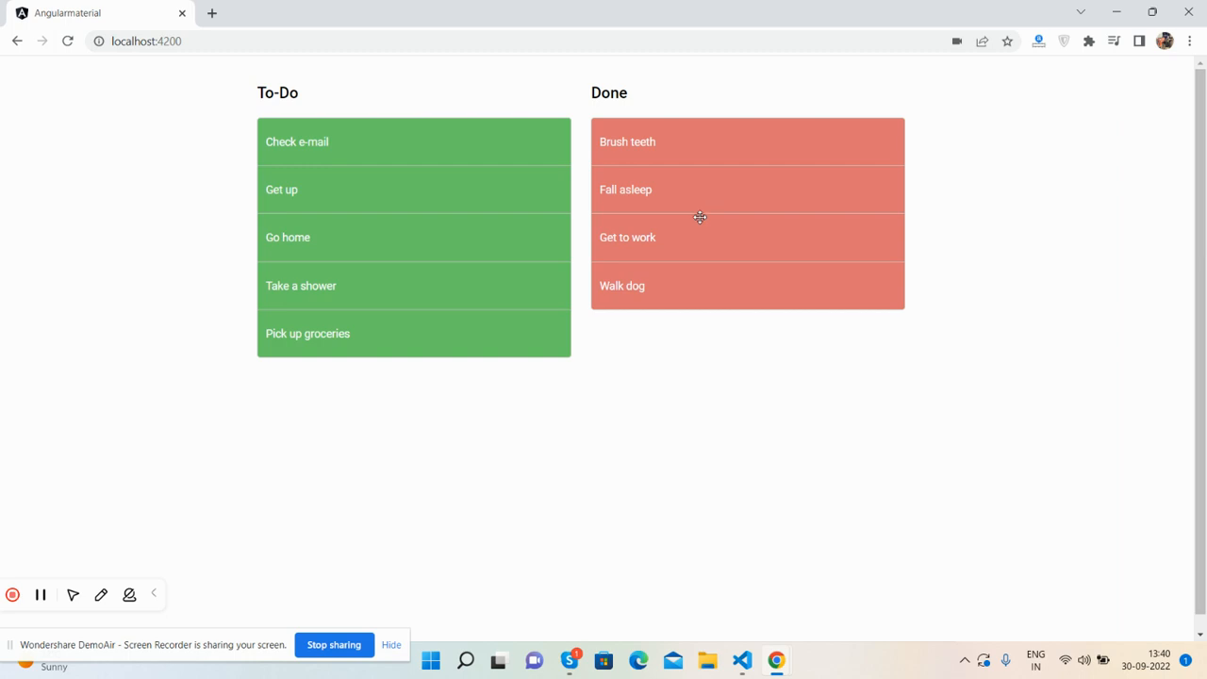
pyautogui.moveTo(565, 368)
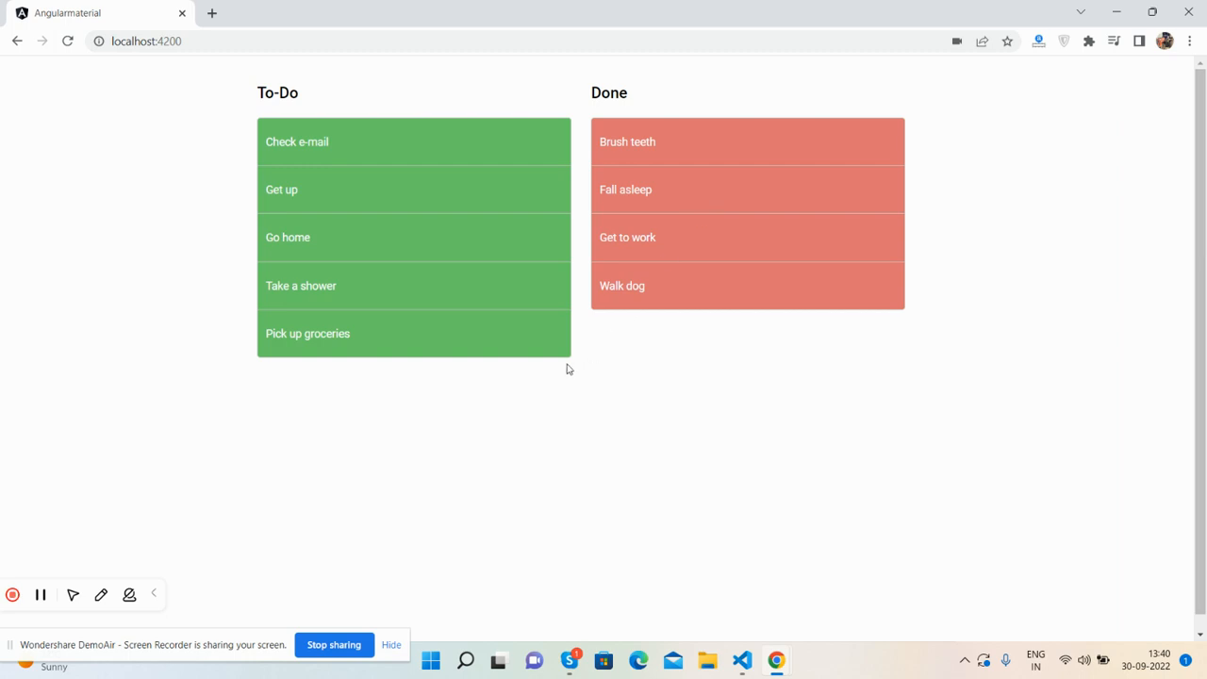